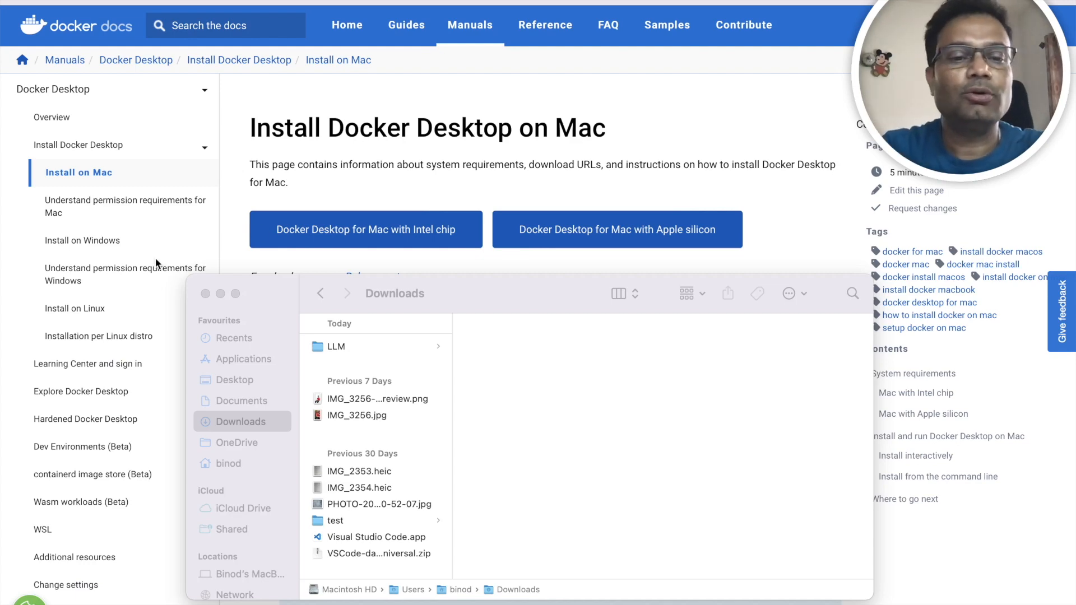
- Bring Chrome's Install Docker Desktop on Mac page in front of the Downloads window
click(205, 292)
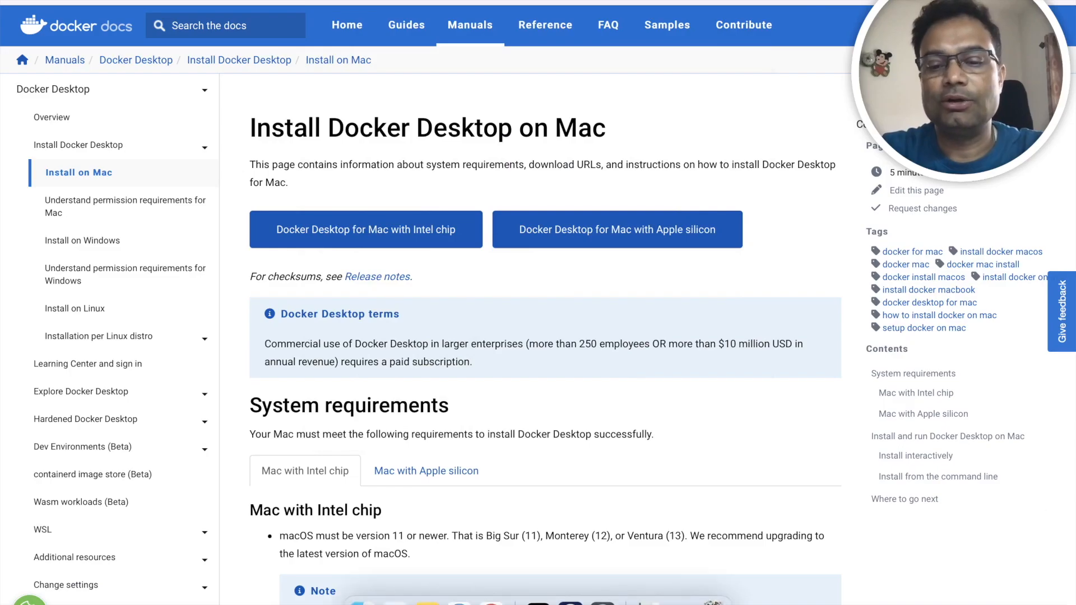
- Run a docker command in a new Terminal window to check for an existing installation
click(548, 594)
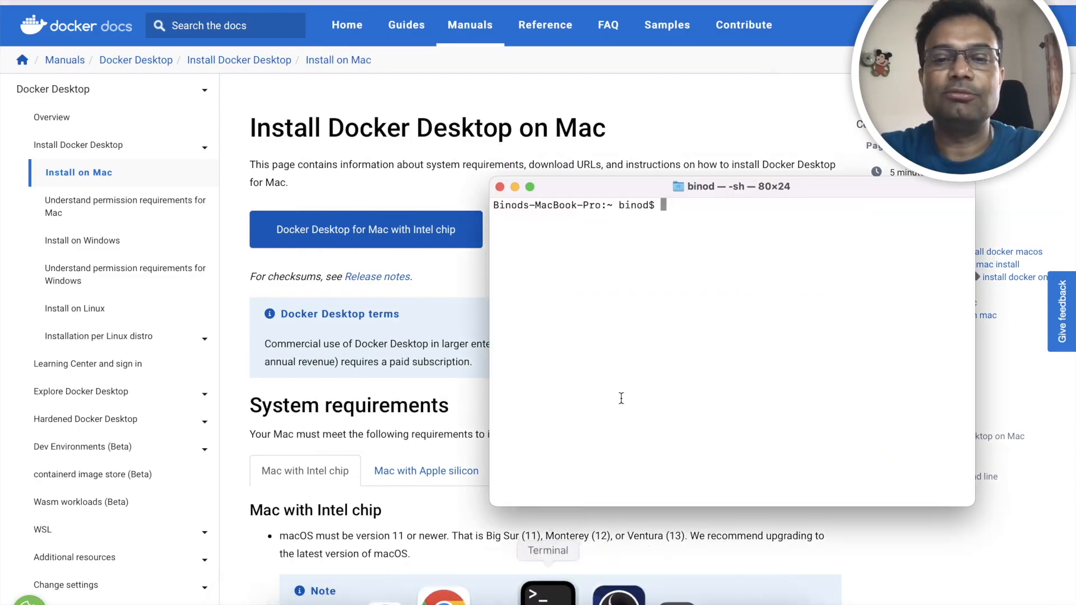
text(DO)
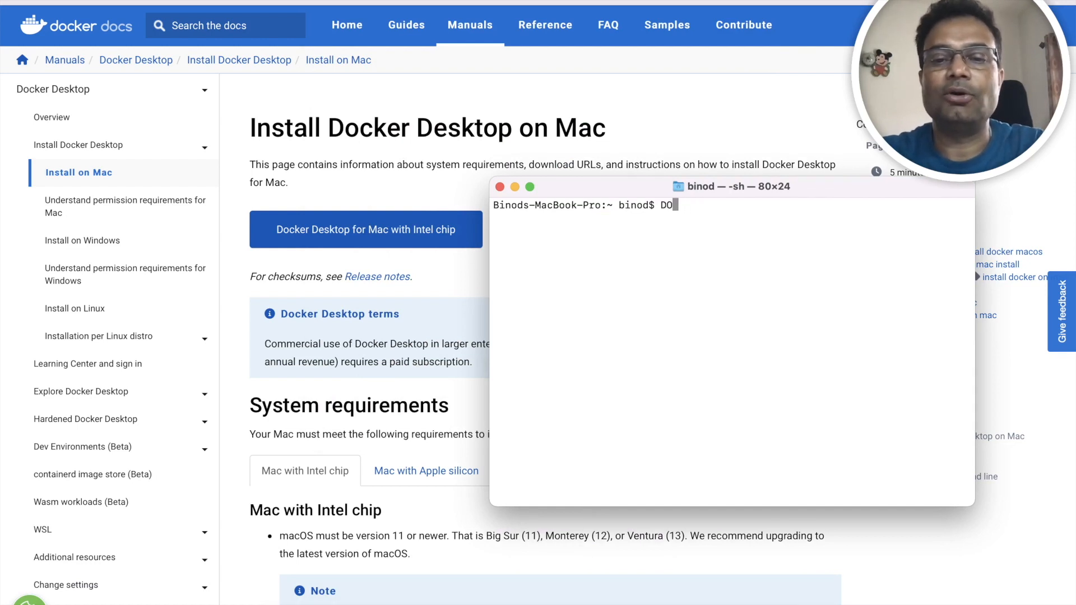
text(do)
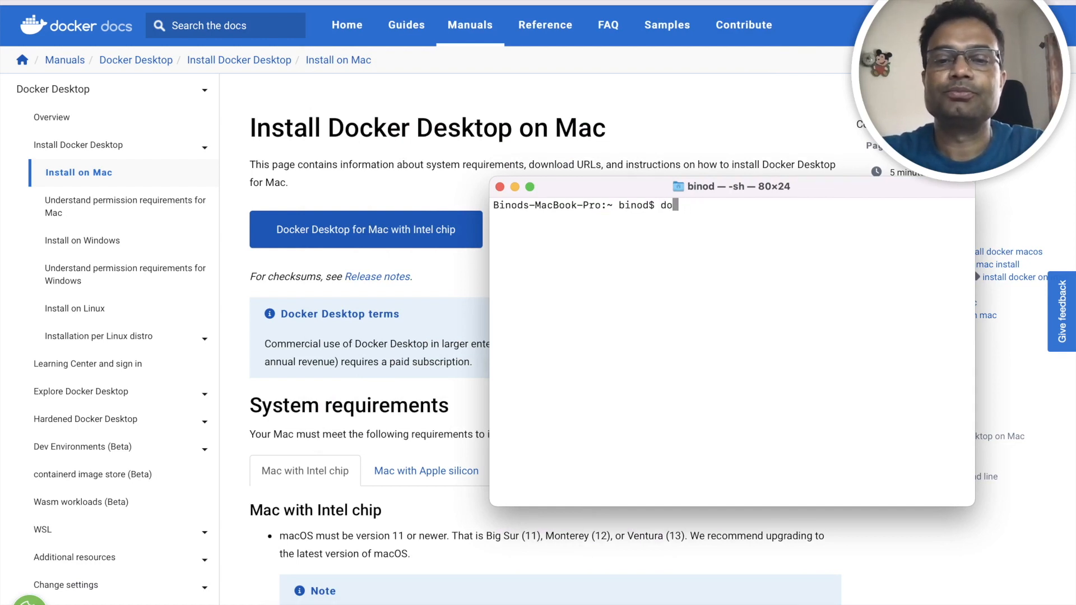
key(Return)
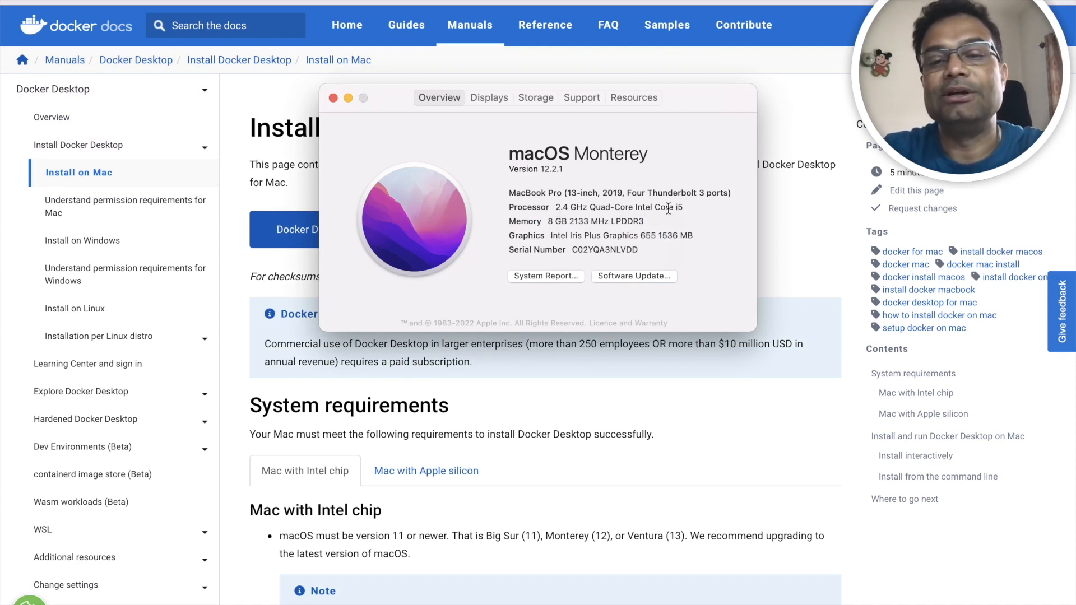
mouse_move(332, 97)
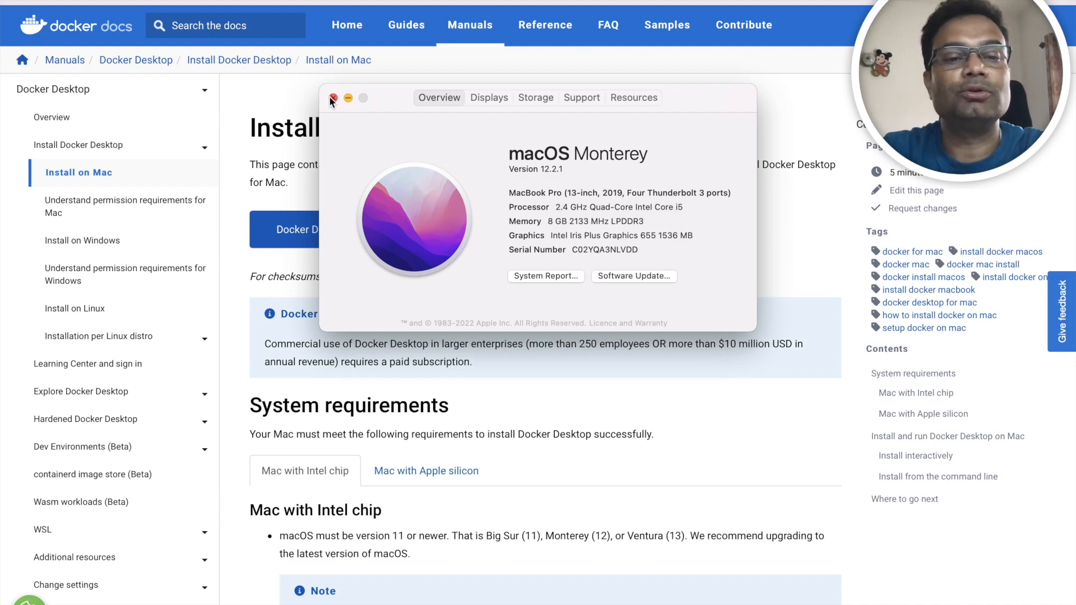
- Close the About This Mac window to return to the Docker install page
click(332, 97)
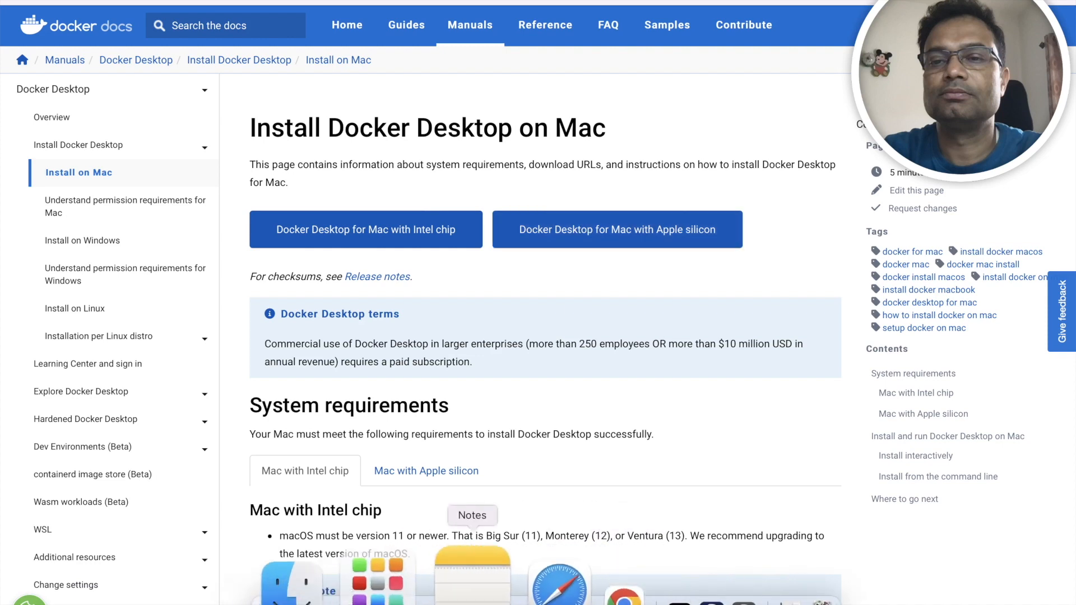
mouse_move(376, 594)
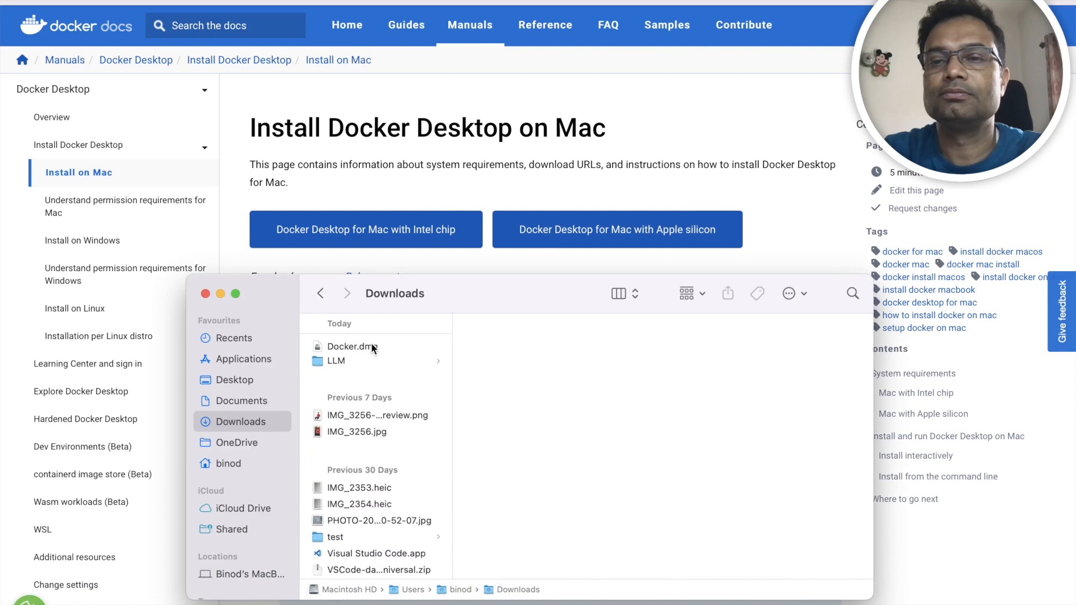
- Mount the downloaded Docker.dmg disk image from the Downloads folder
click(352, 347)
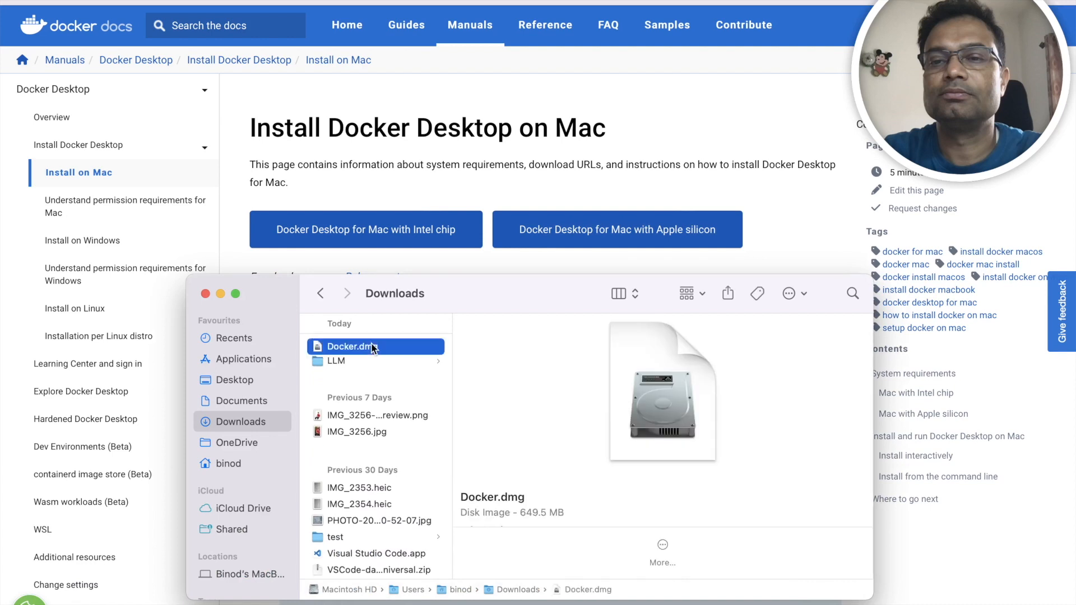
mouse_move(381, 348)
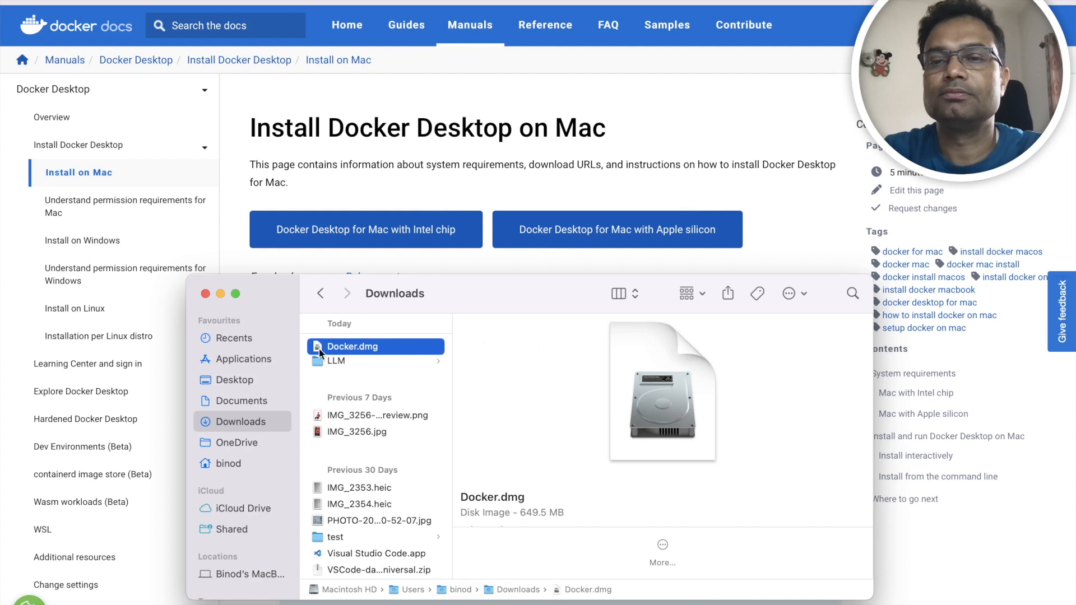
double_click(352, 347)
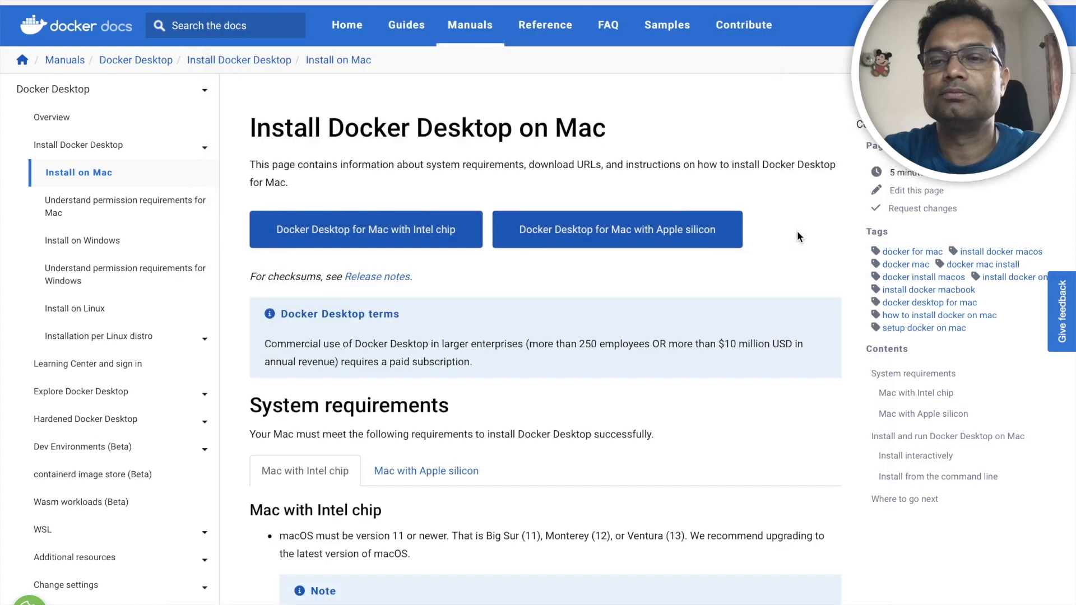
- Review the interactive and command-line install steps, then bring up Launchpad
scroll(down, 3)
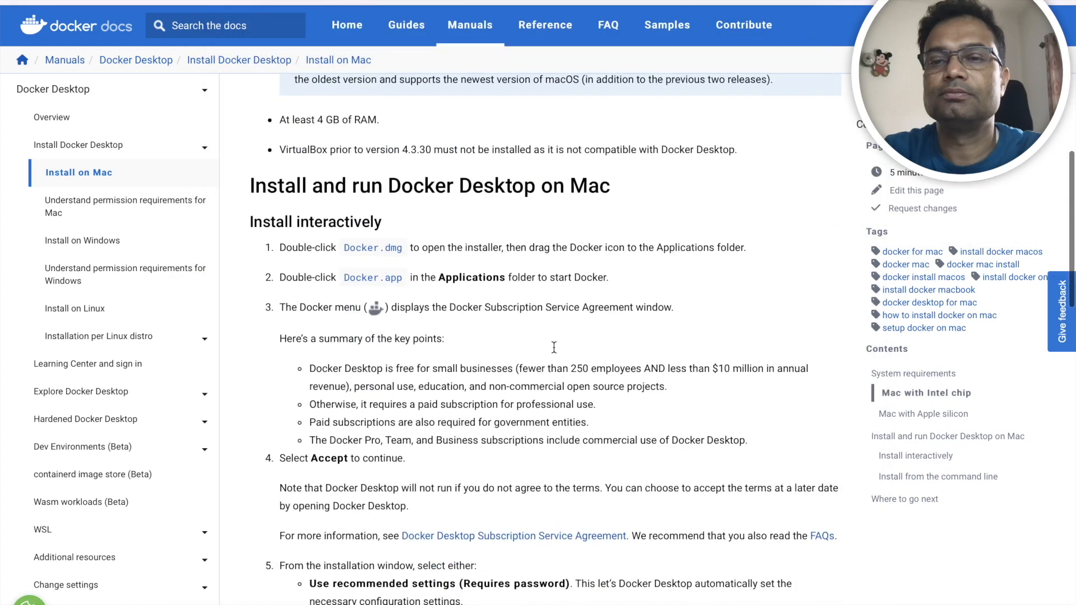
scroll(down, 3)
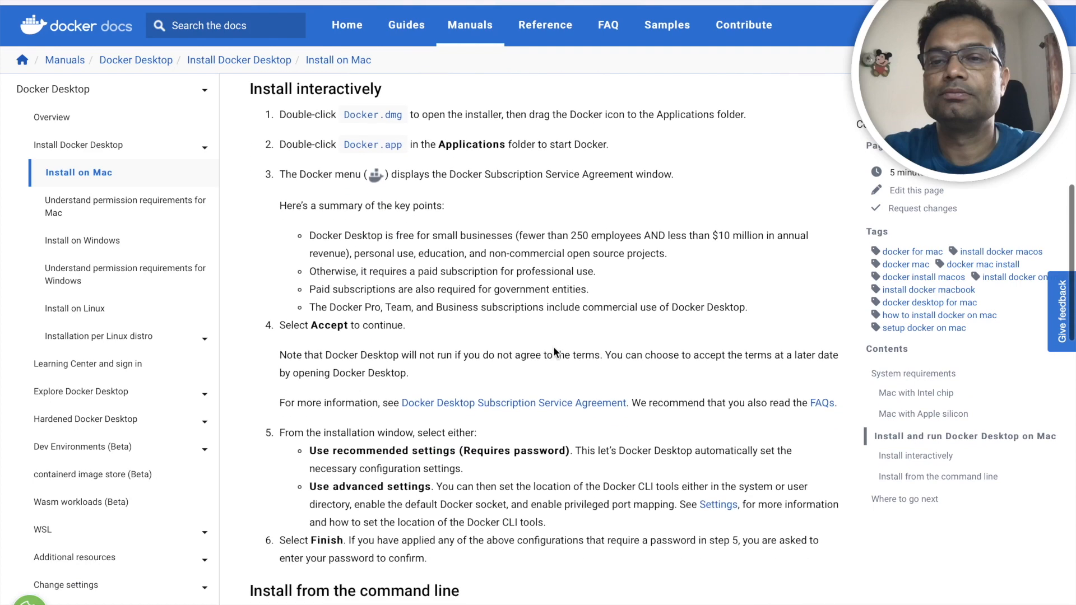
scroll(down, 3)
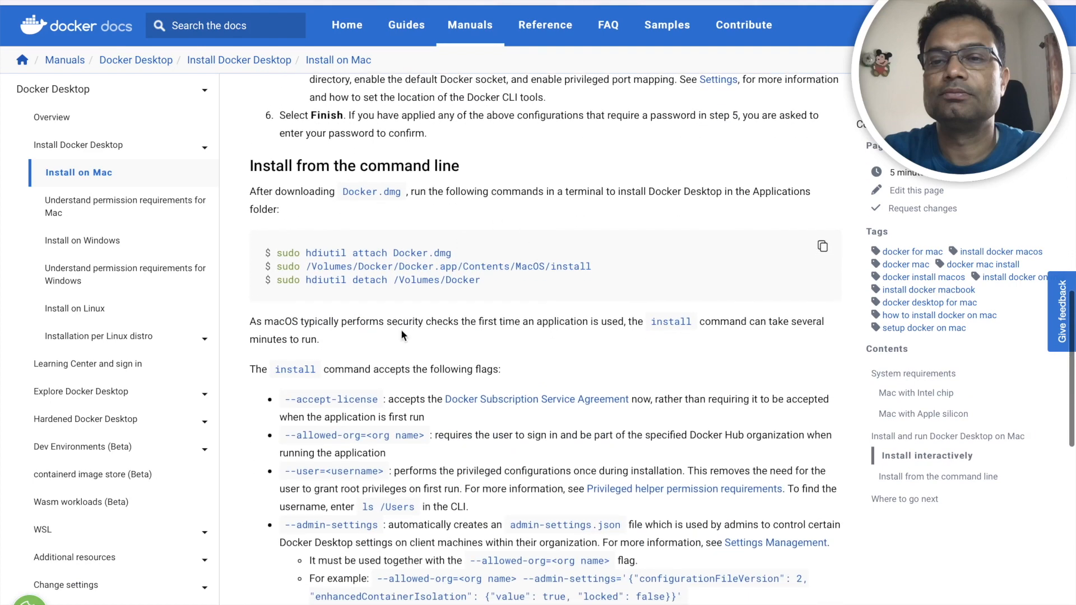
scroll(up, 3)
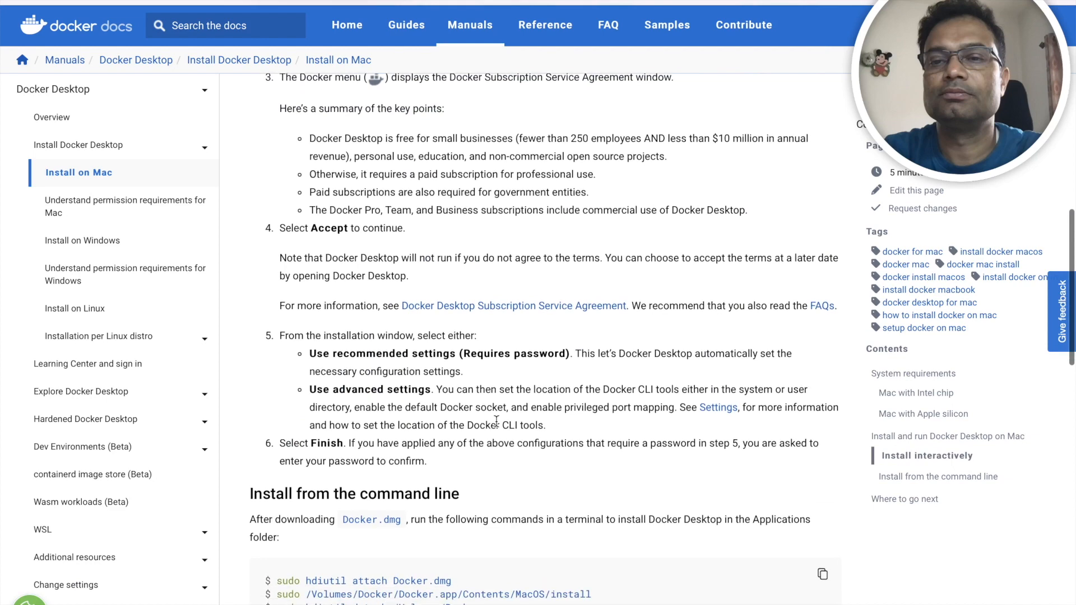
click(405, 575)
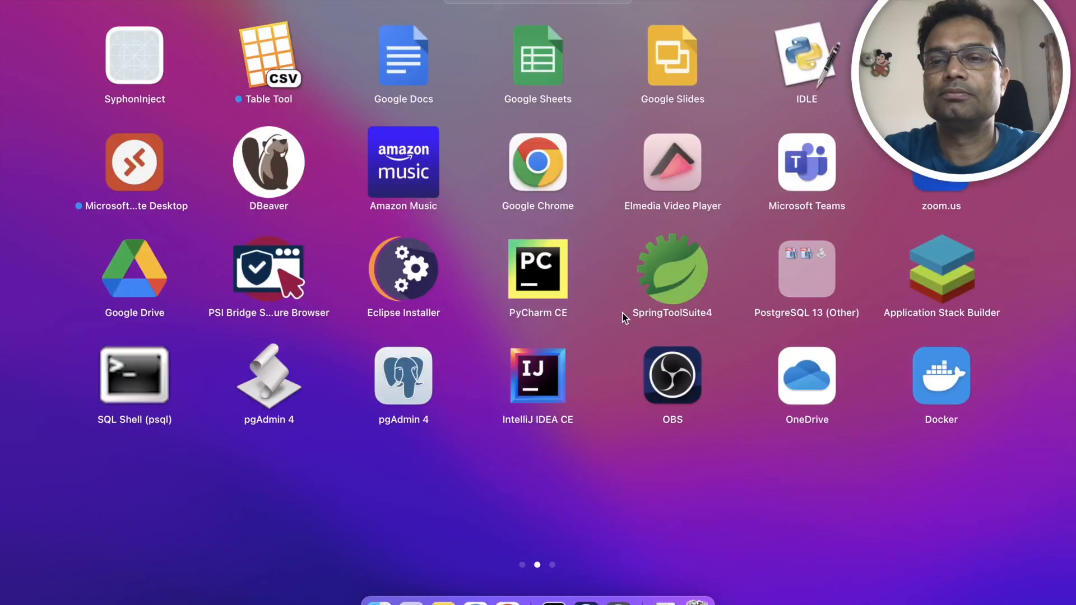
mouse_move(932, 466)
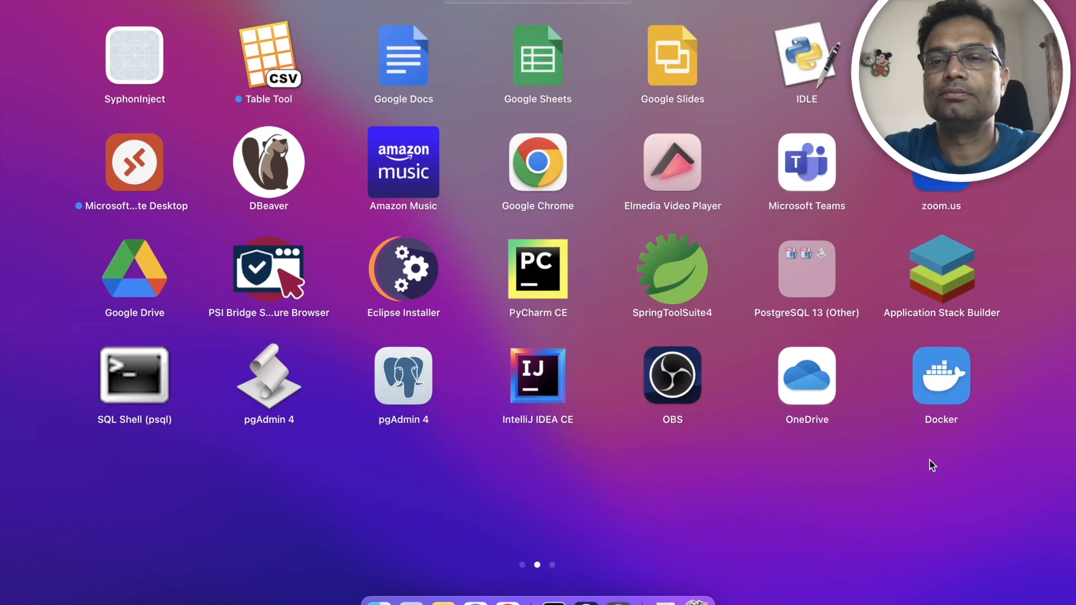
mouse_move(964, 383)
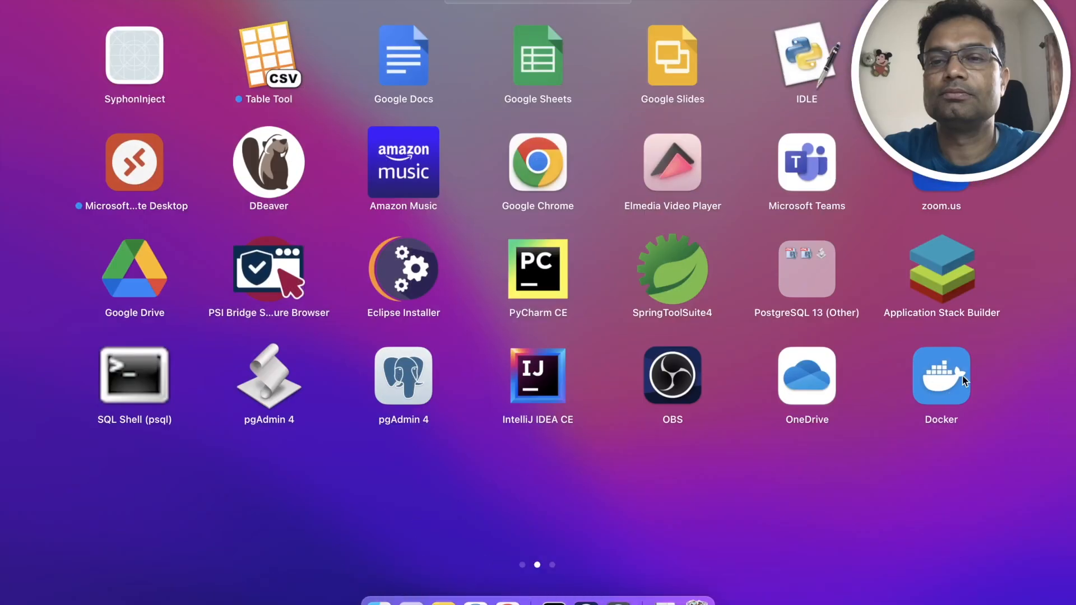
- Launch the Docker app from Launchpad so macOS begins verifying it
click(941, 374)
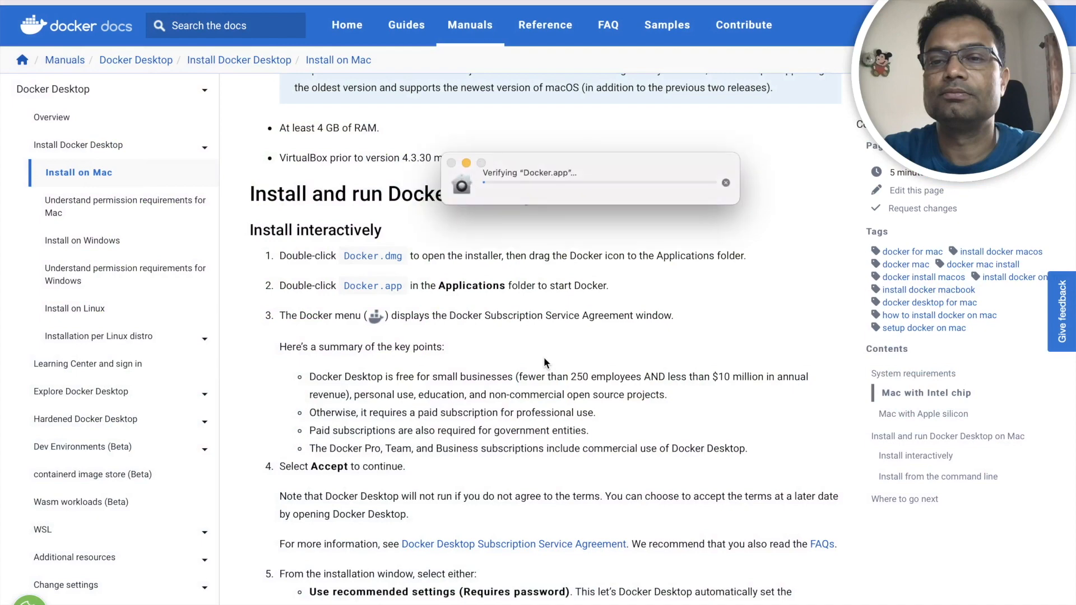
mouse_move(601, 362)
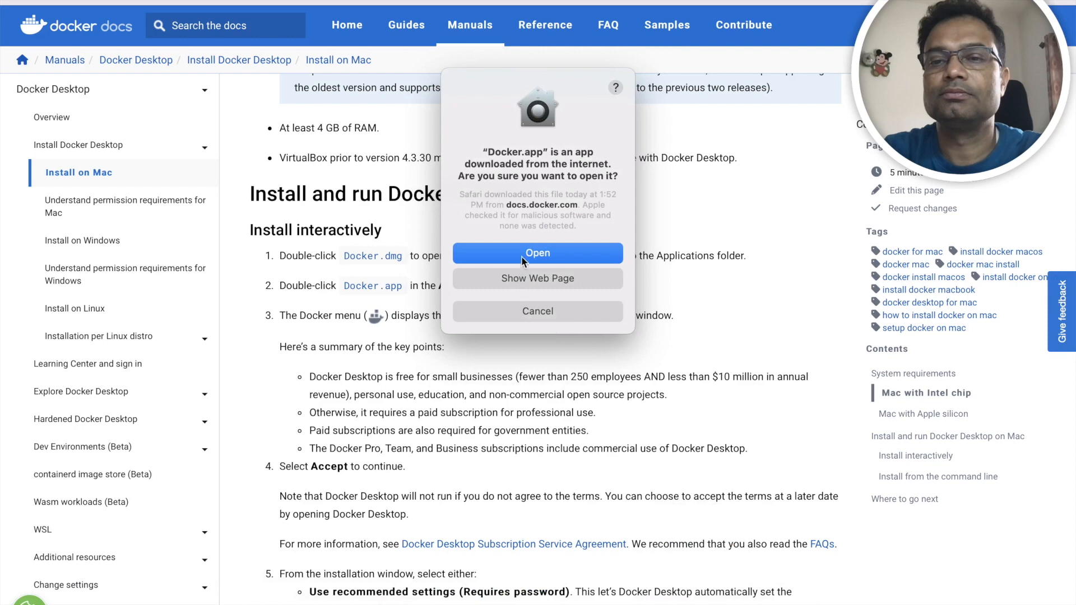
- Allow Docker.app to open, read the full terms and accept the Subscription Service Agreement
click(537, 252)
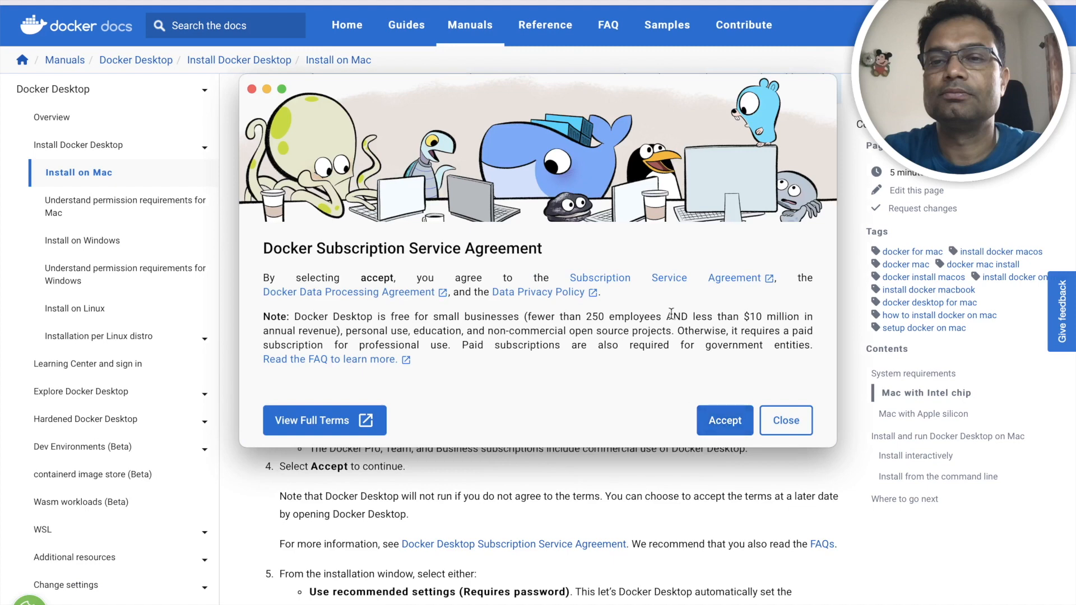
mouse_move(294, 429)
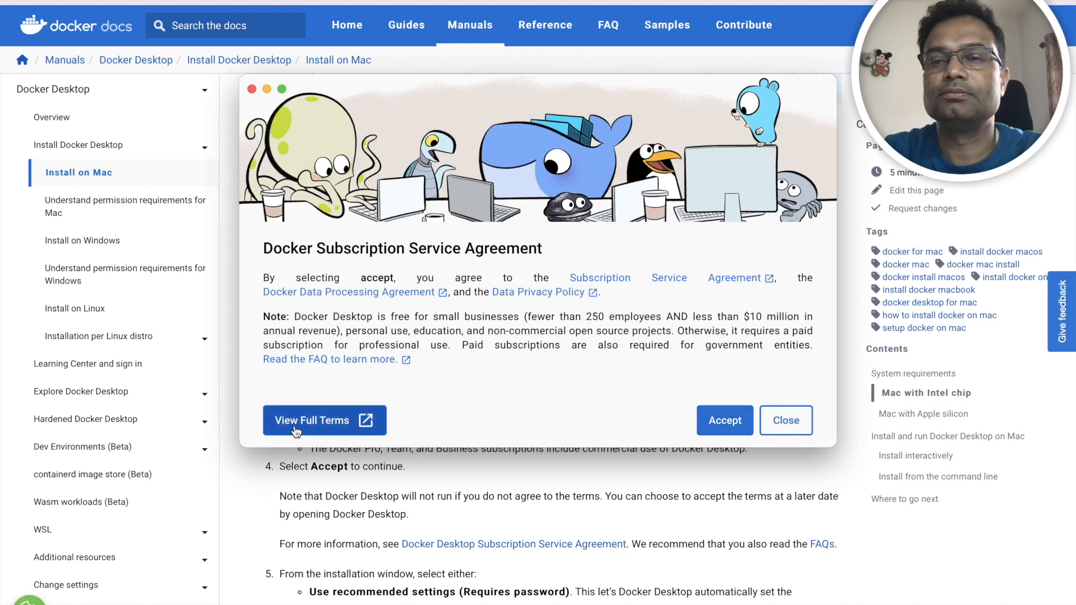
click(313, 421)
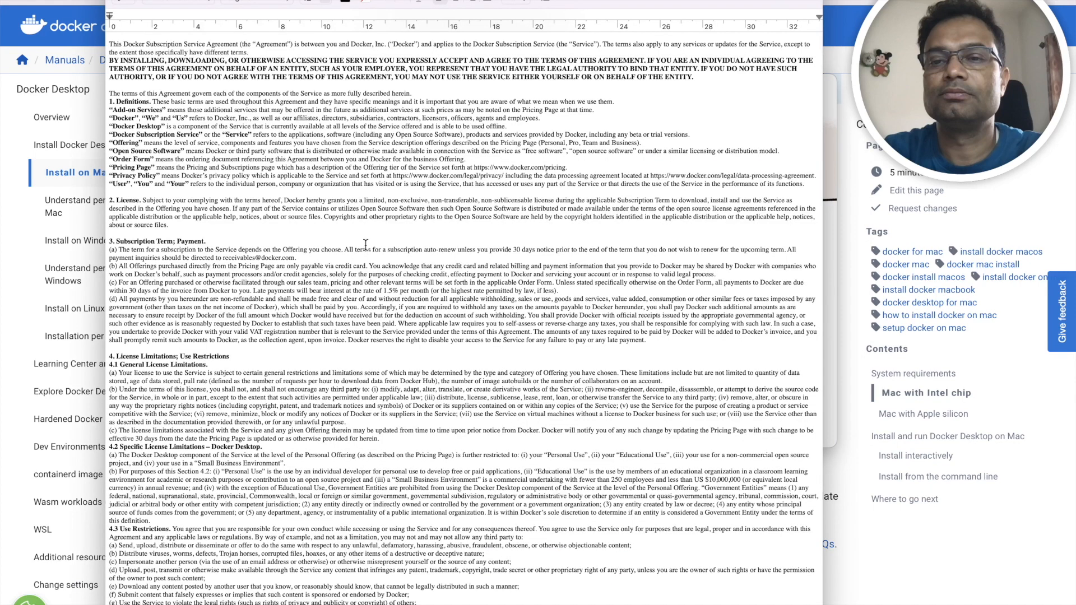
scroll(down, 3)
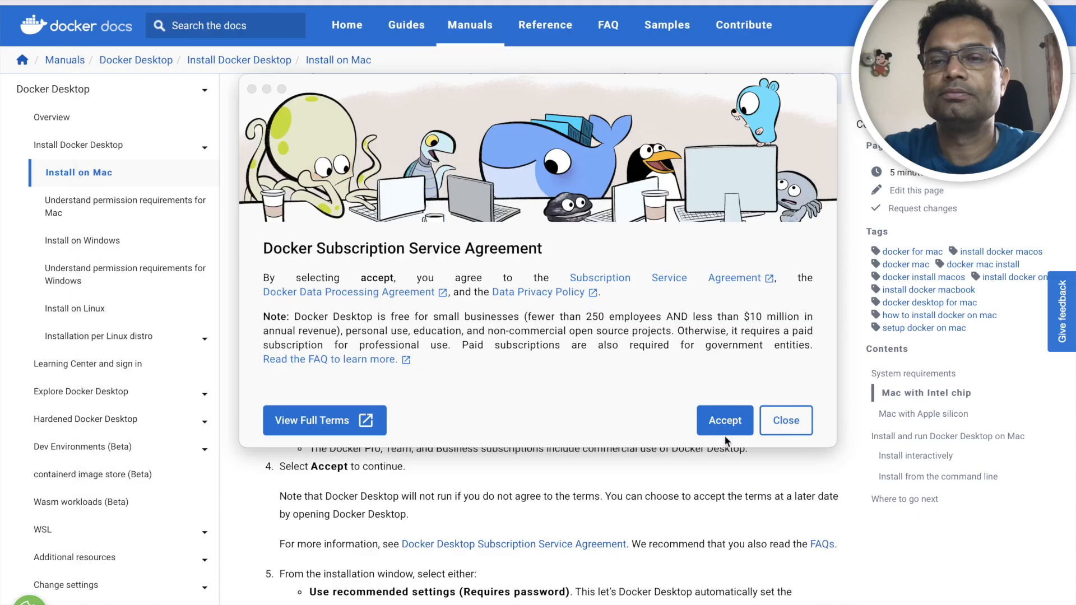
mouse_move(725, 430)
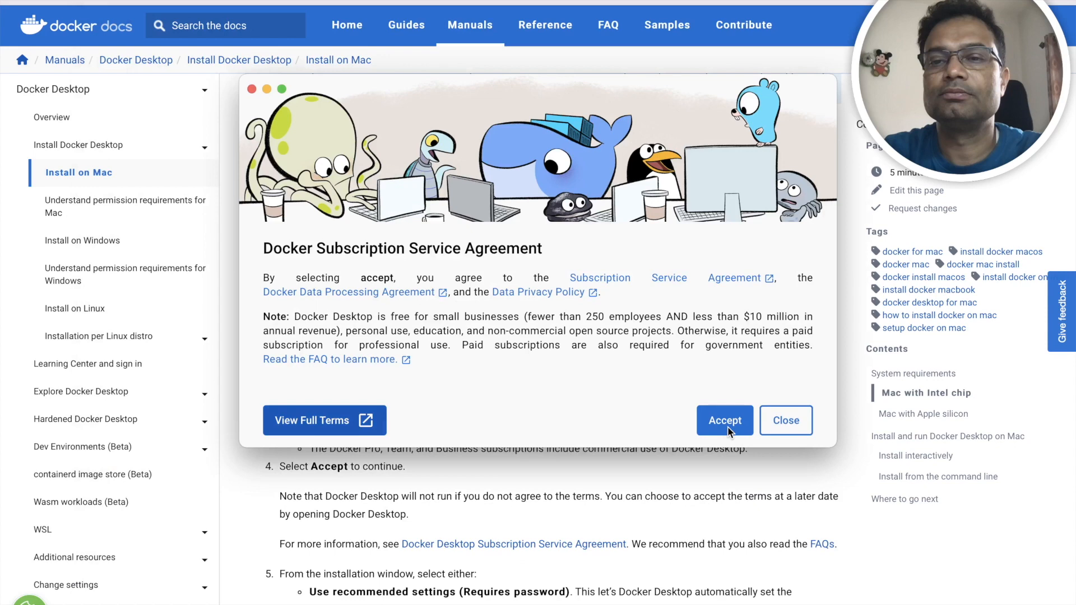
click(724, 420)
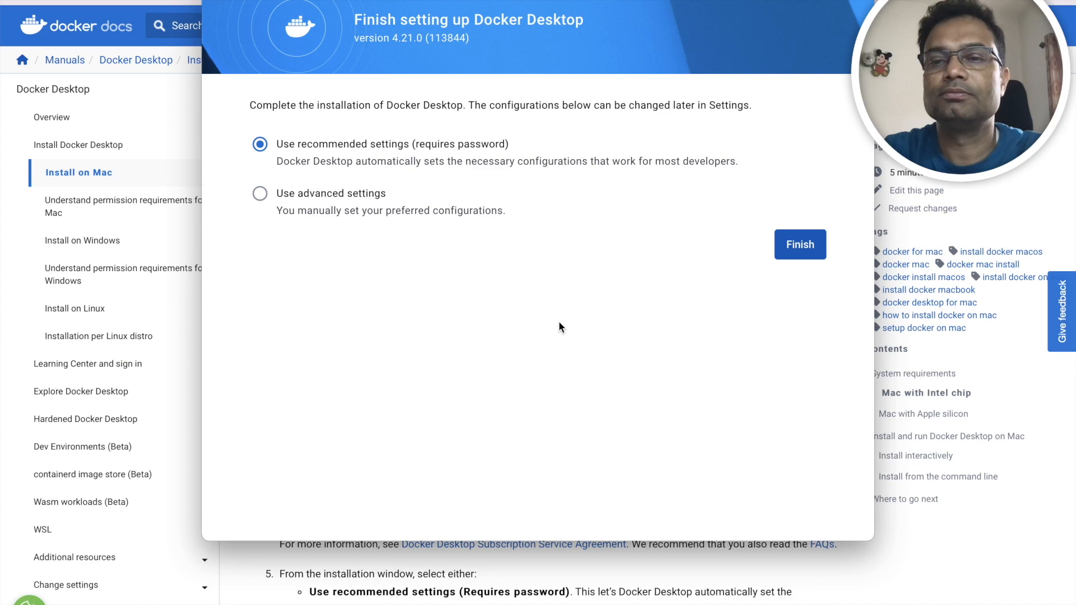
mouse_move(426, 193)
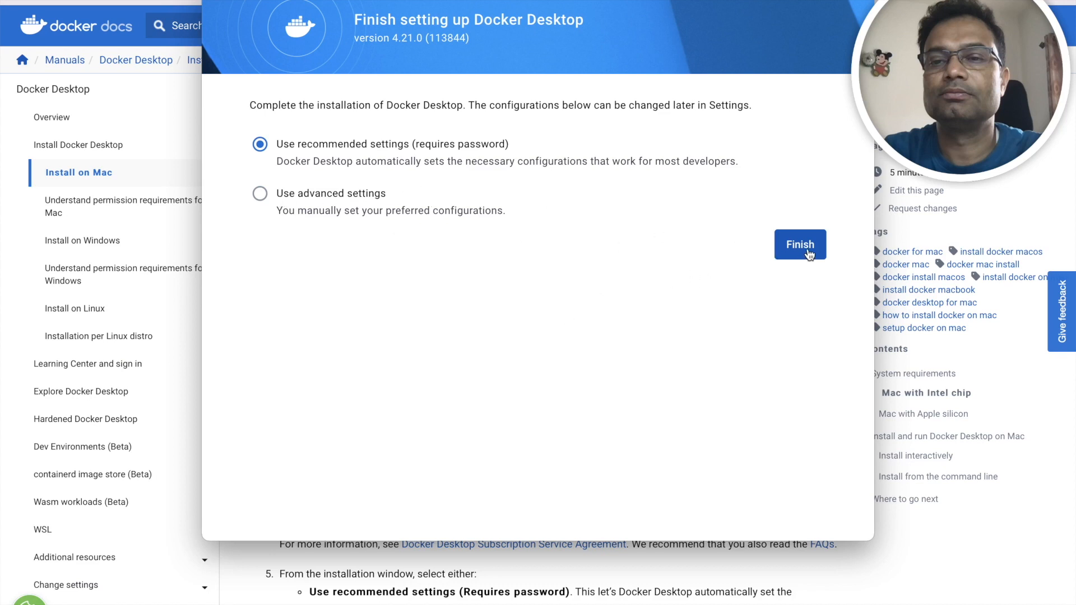
- Finish setup with recommended settings and authorize it with the Mac password
click(799, 244)
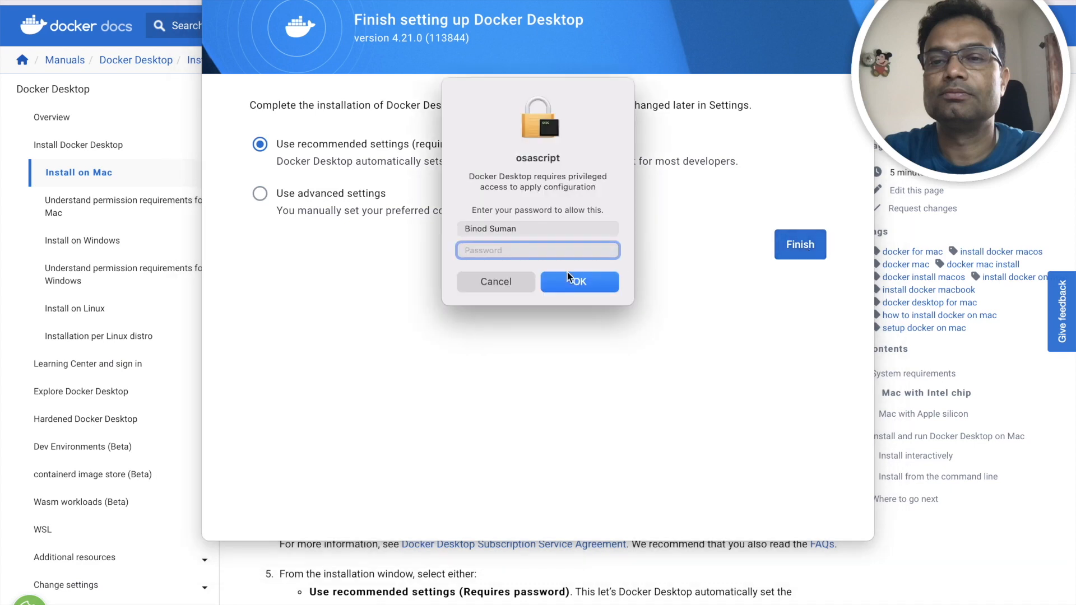
text(•••••)
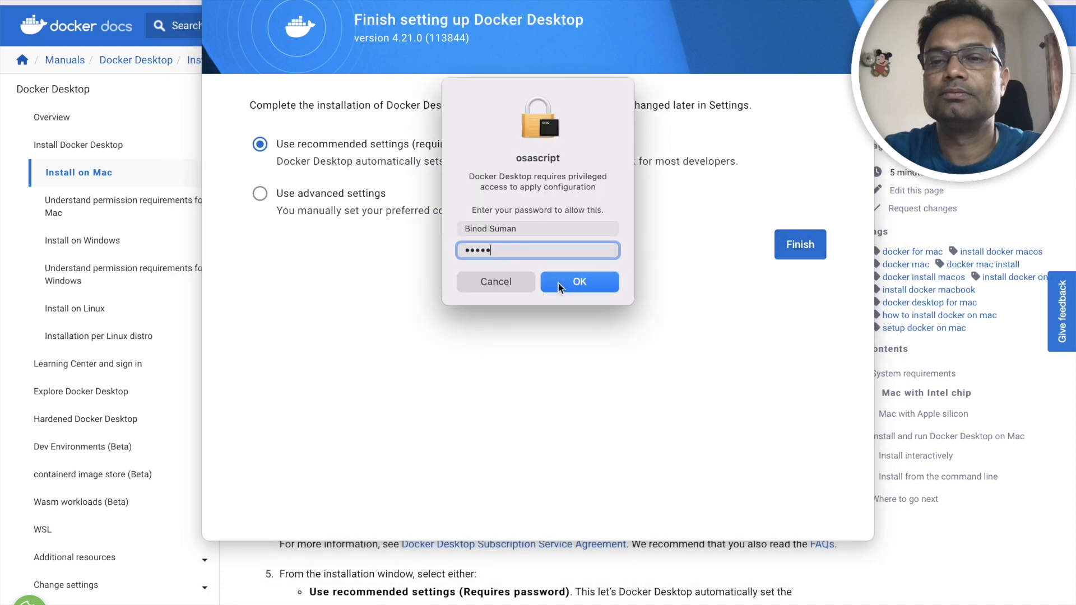
click(579, 281)
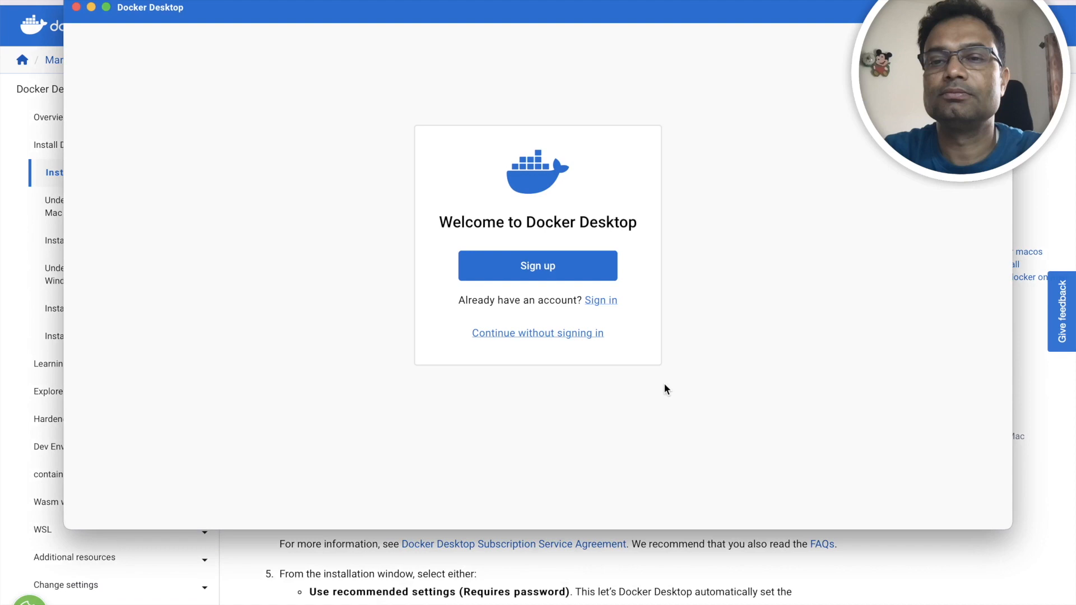
mouse_move(613, 326)
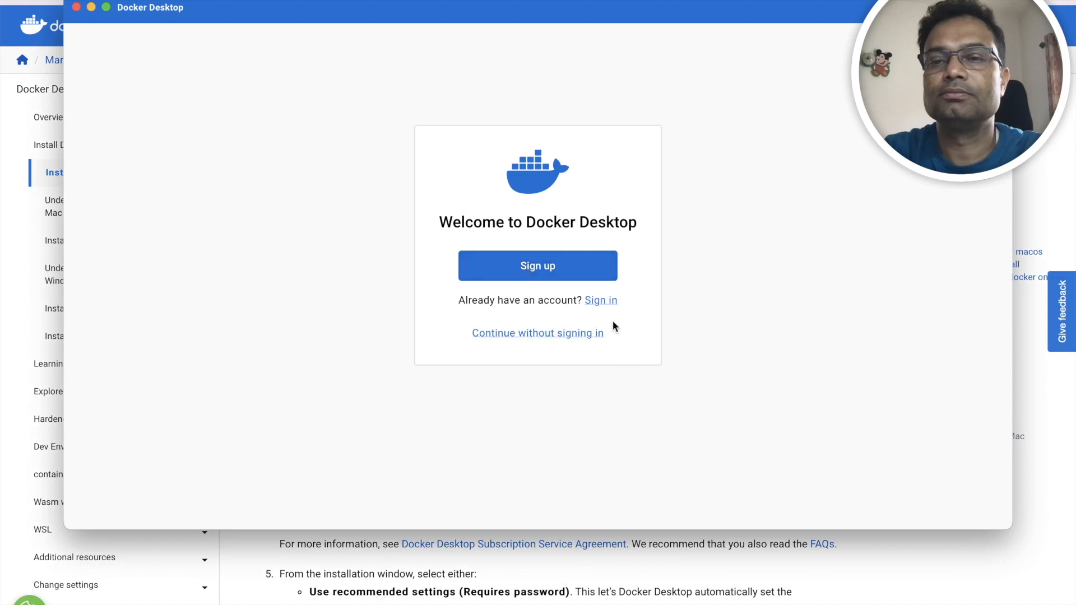
- Continue without signing in and skip the work survey
click(537, 332)
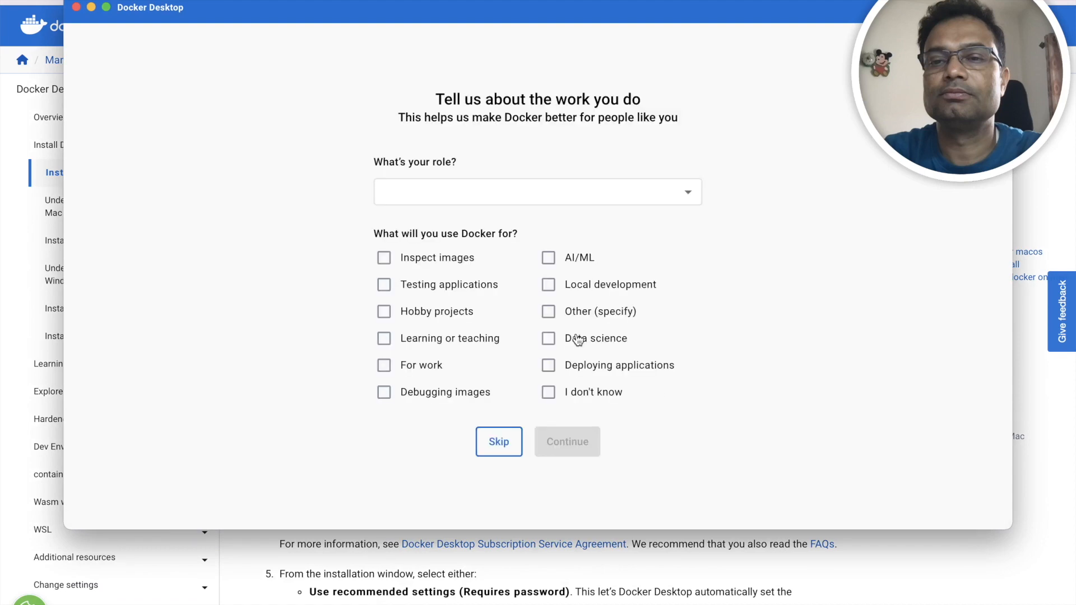
click(499, 442)
text(doc)
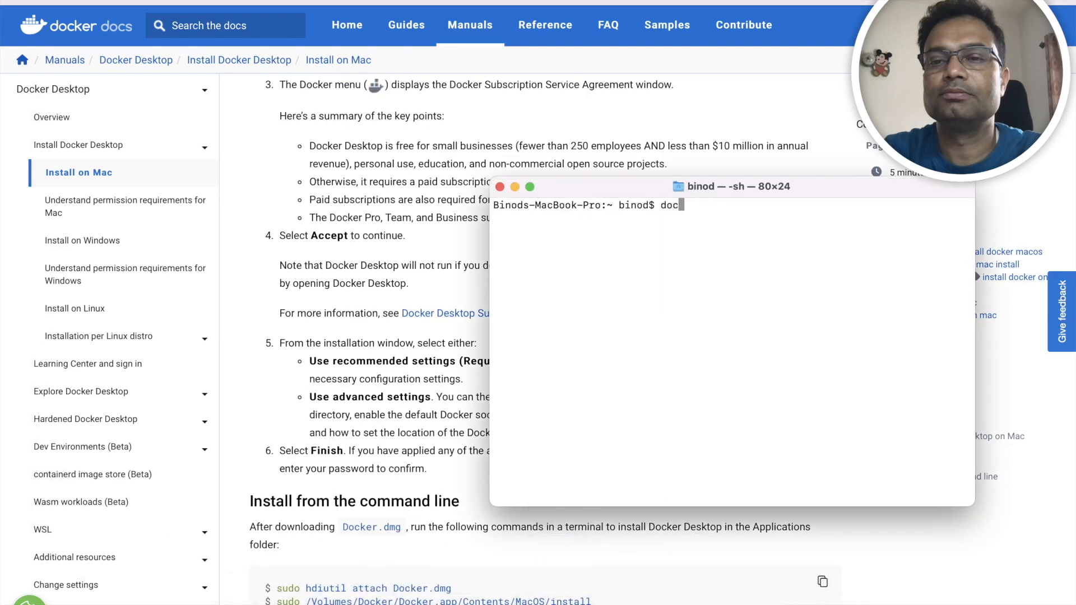
- Run docker to list its commands and confirm Docker version 24.0.2 is installed
key(Return)
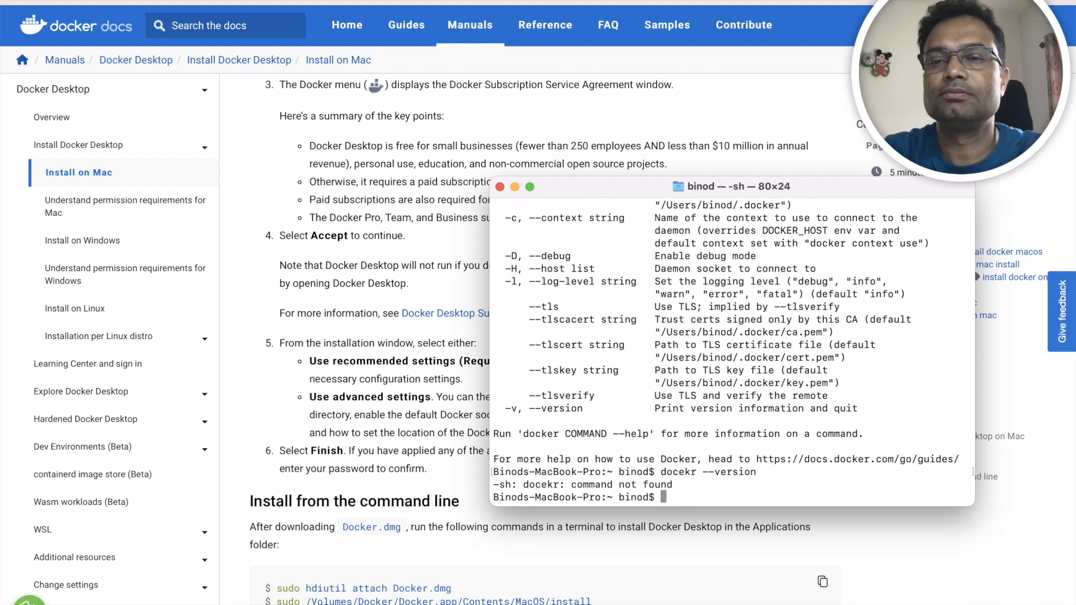
text(docker --version)
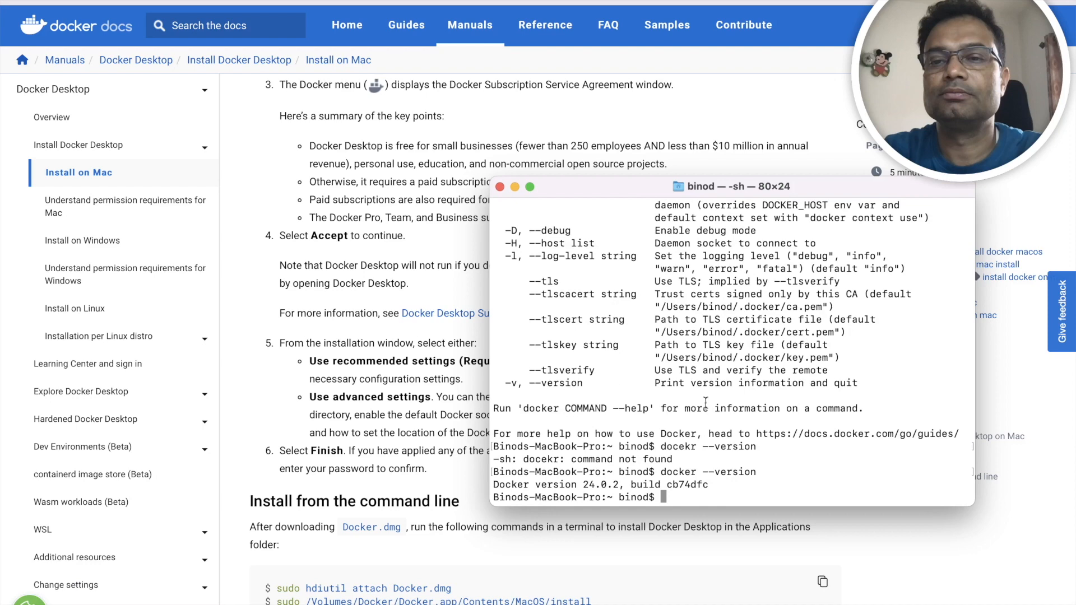
scroll(up, 3)
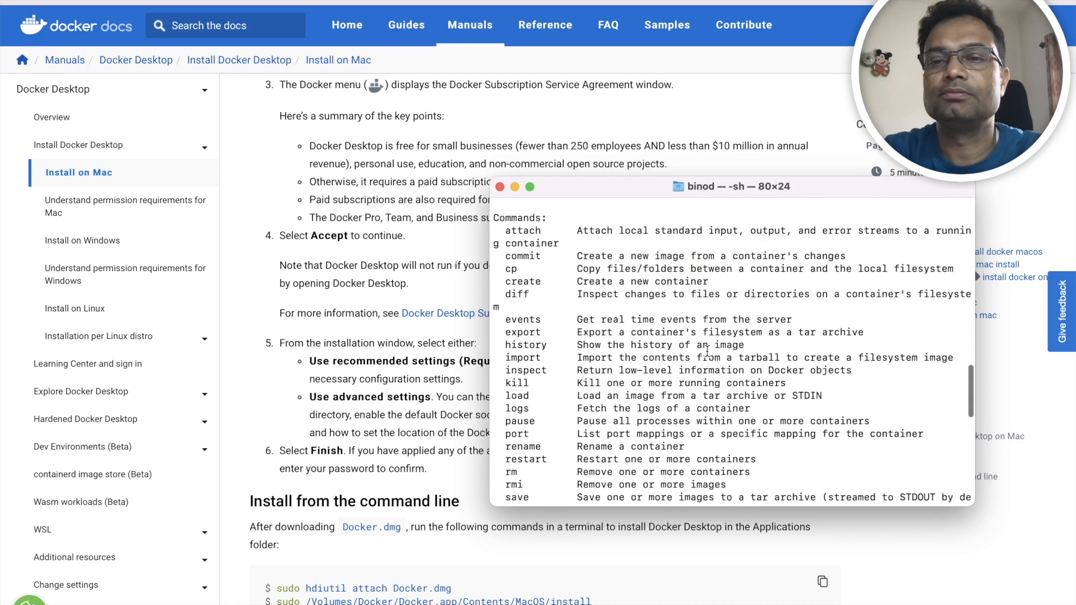